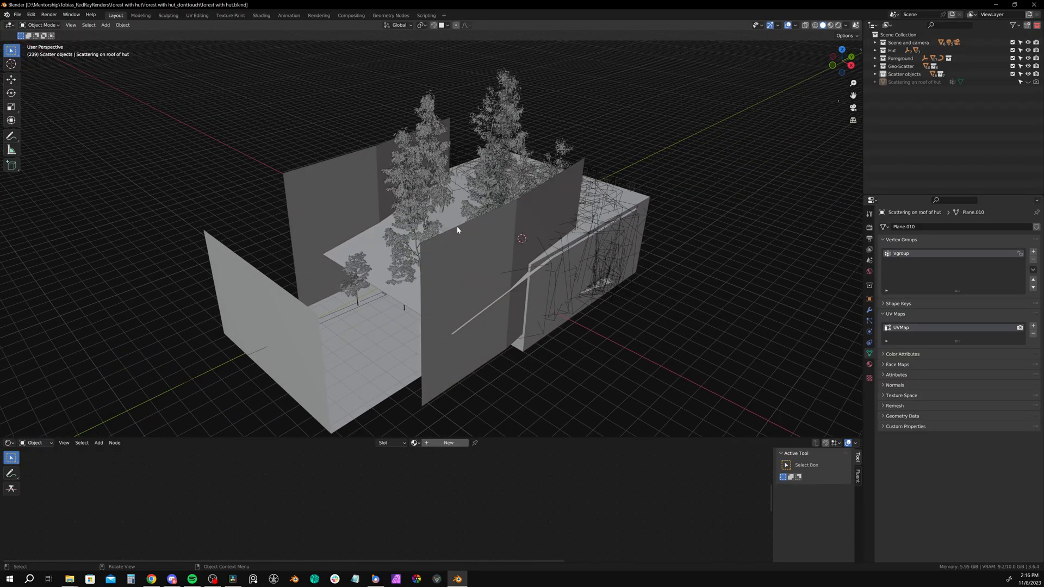
# Show Cycles final-render sampling: 256 max samples with OpenImageDenoise denoising
pyautogui.click(870, 229)
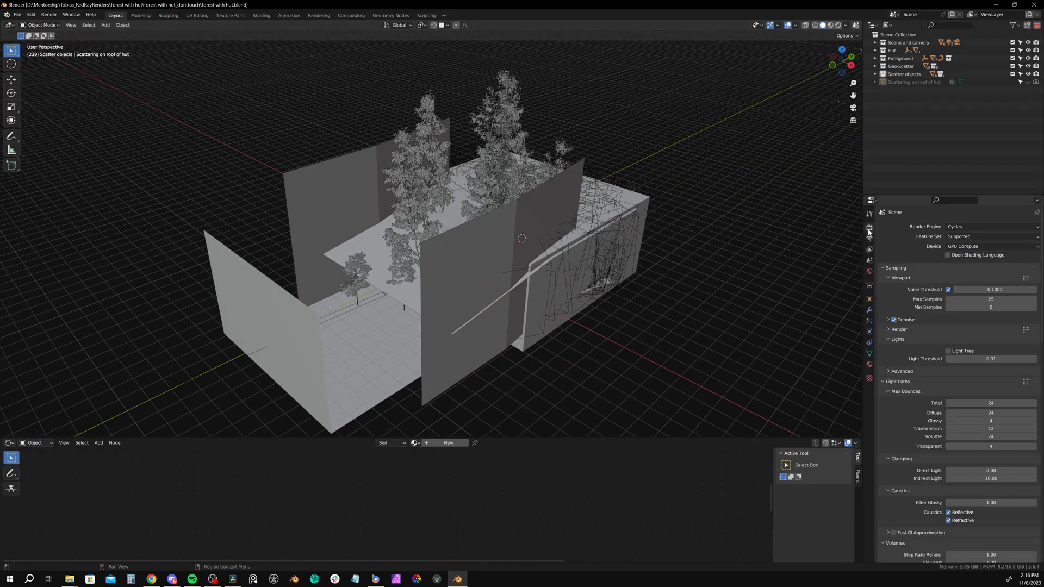
pyautogui.moveTo(896, 331)
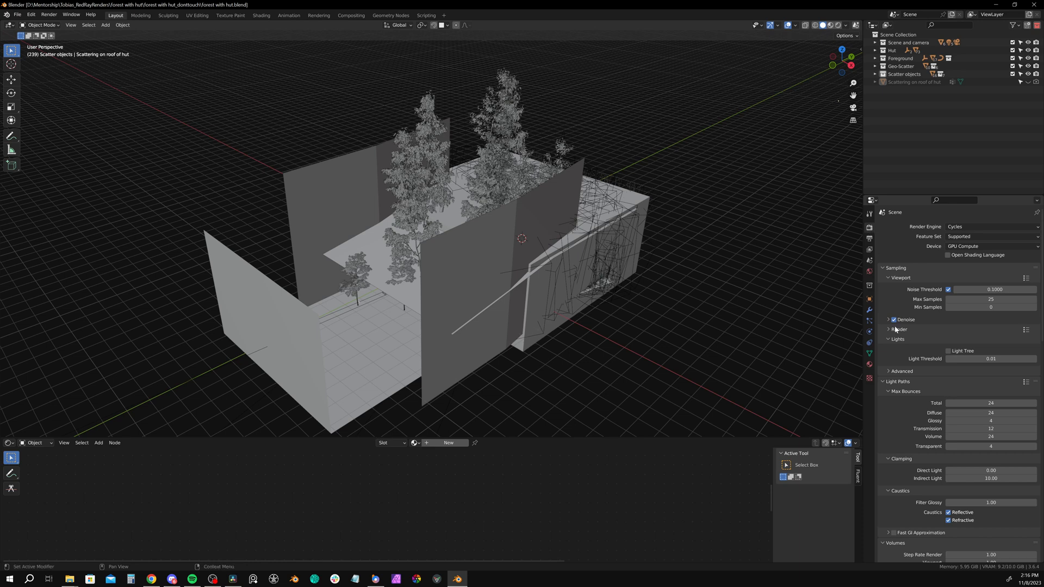
pyautogui.click(890, 329)
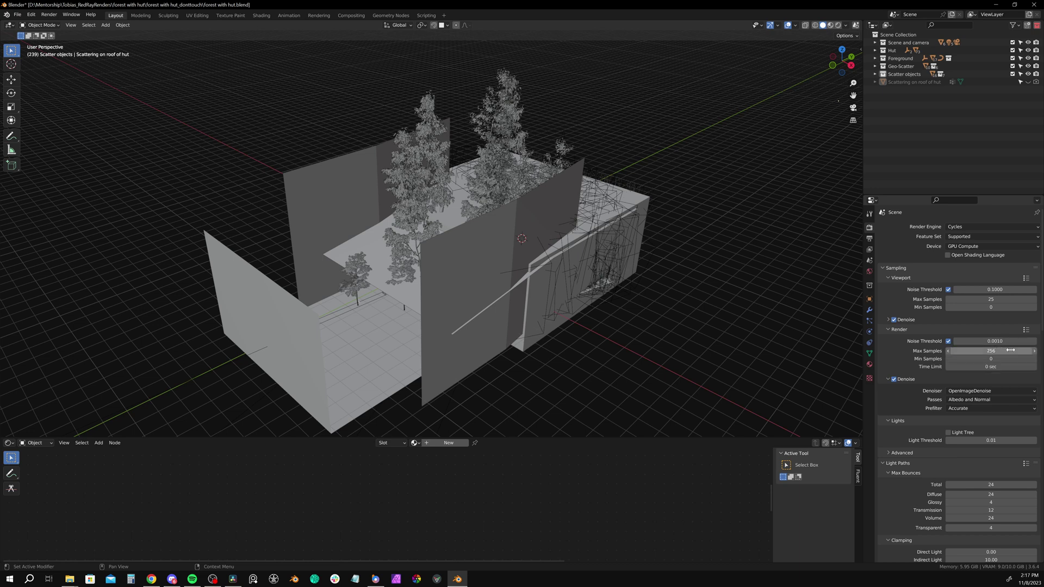
pyautogui.moveTo(880, 357)
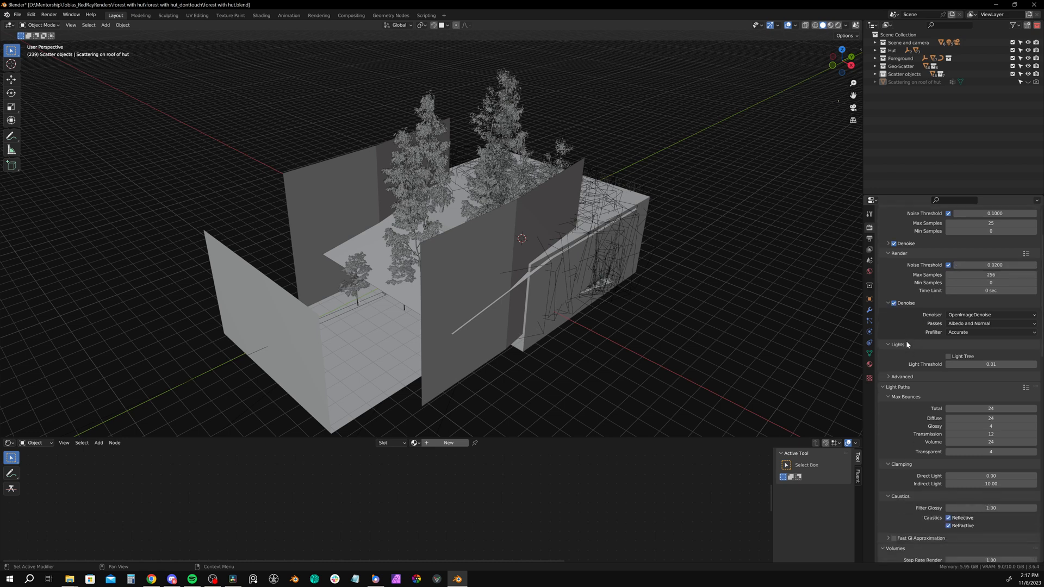
# In Light Paths, clamp indirect light to 3.00 and disable reflective and refractive caustics
pyautogui.scroll(-3)
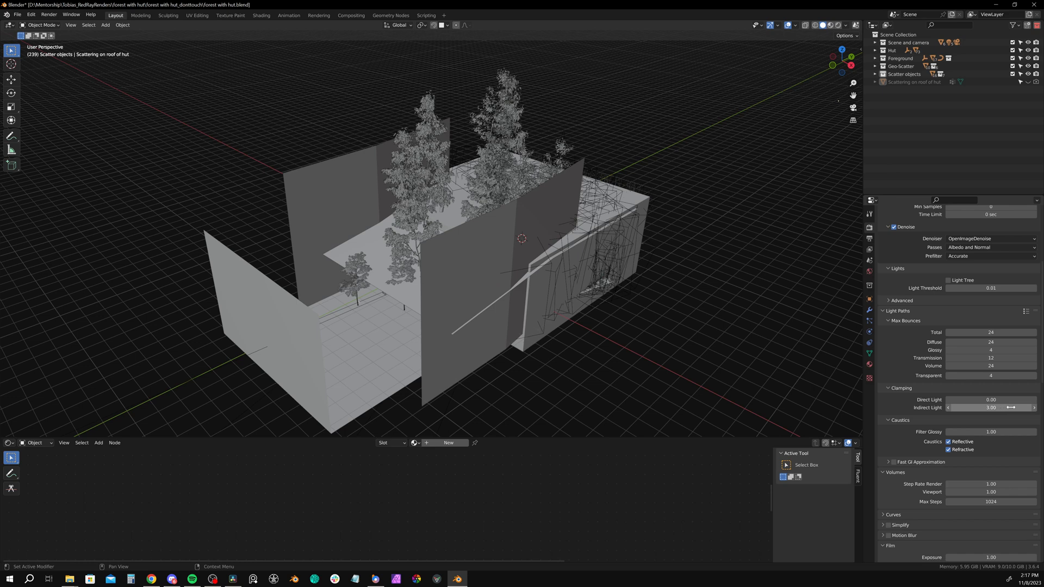
pyautogui.moveTo(1011, 419)
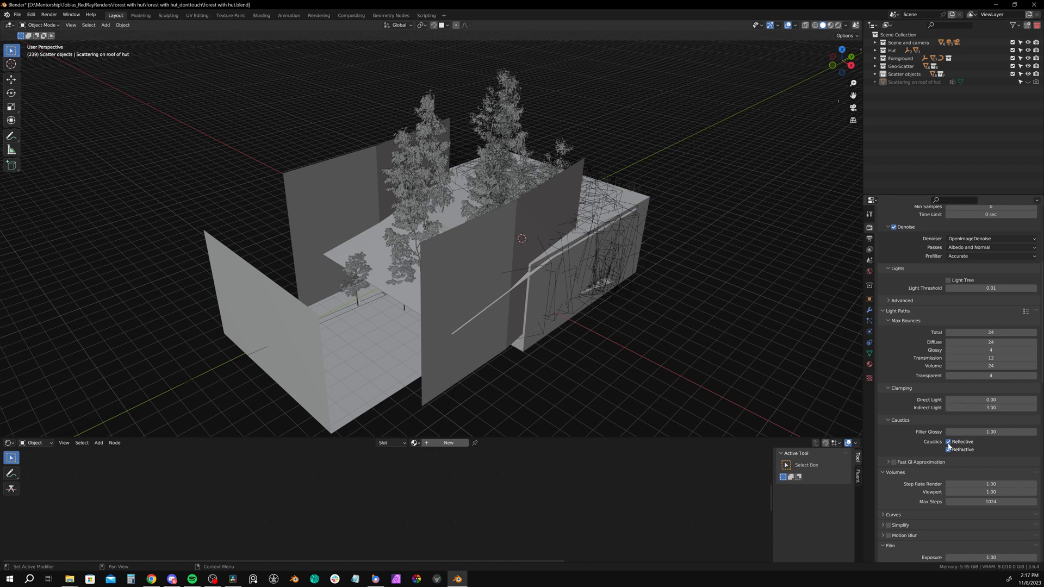
pyautogui.click(949, 441)
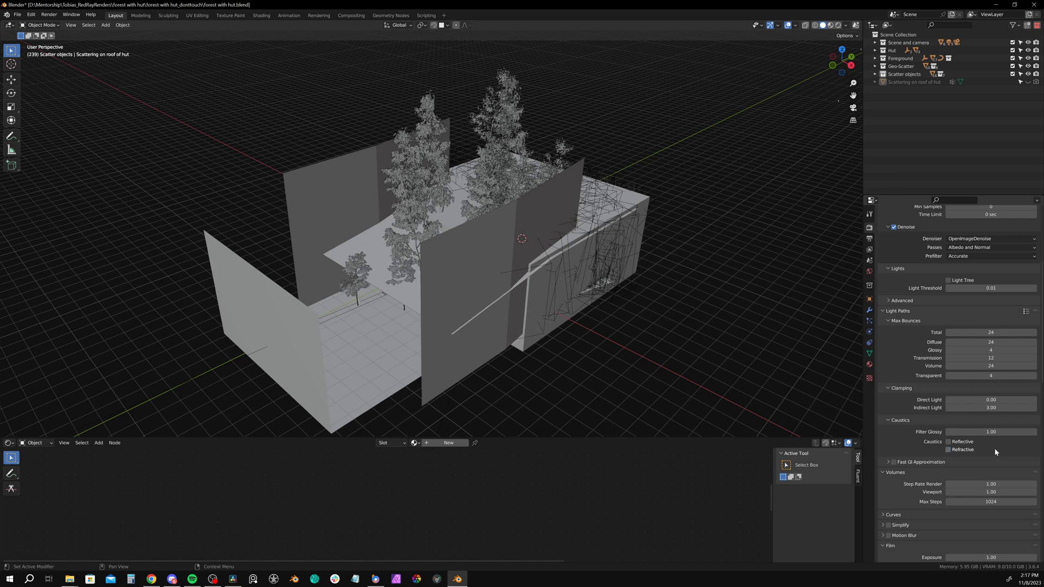
pyautogui.scroll(-3)
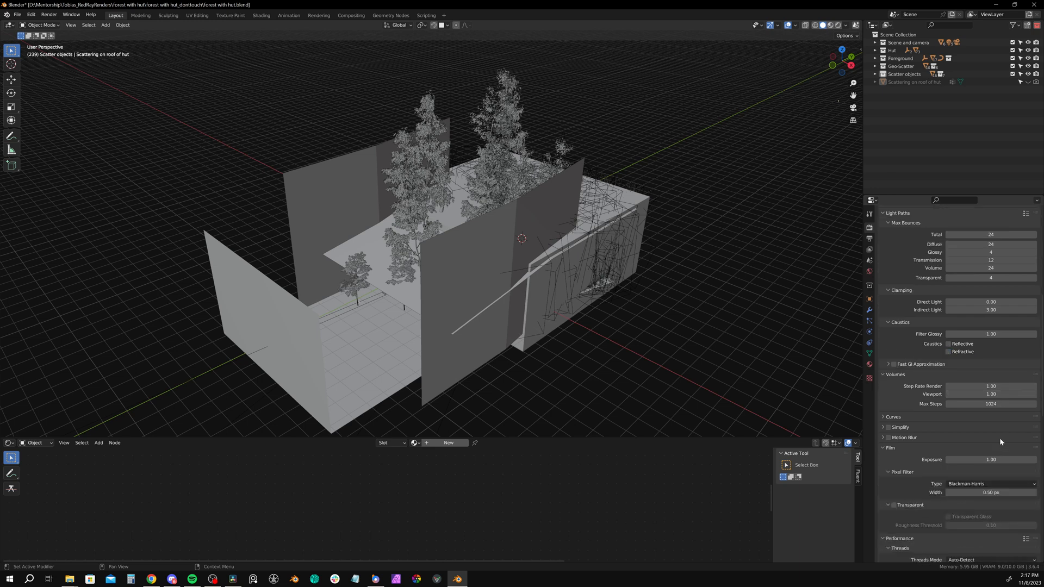
pyautogui.scroll(-3)
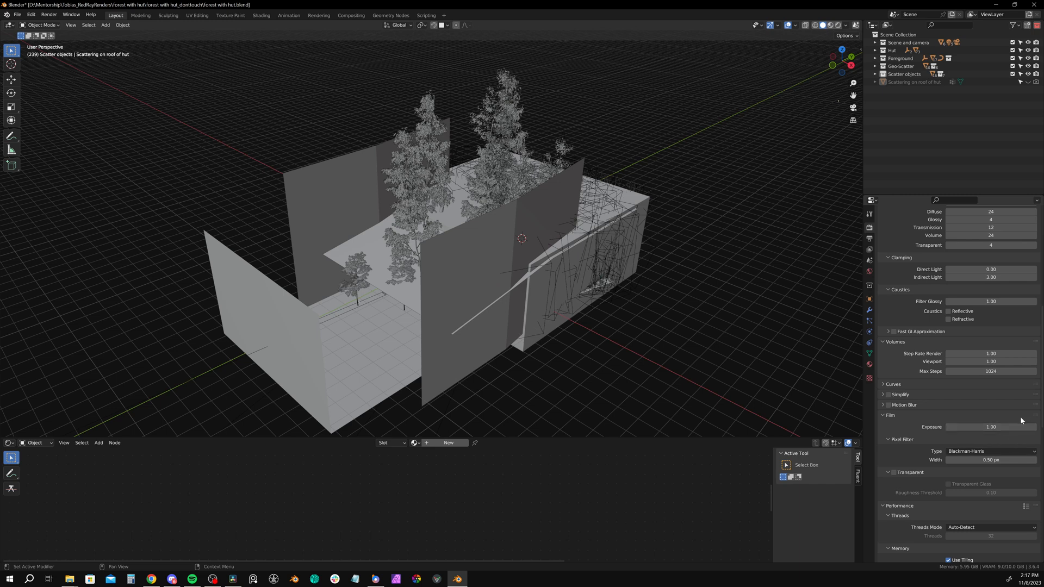
pyautogui.moveTo(997, 405)
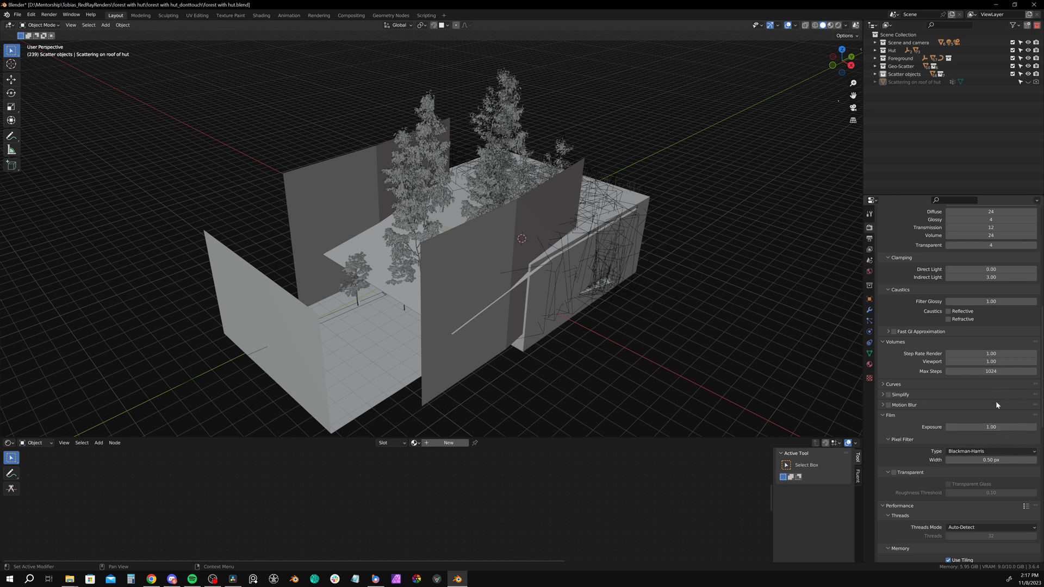
pyautogui.scroll(-3)
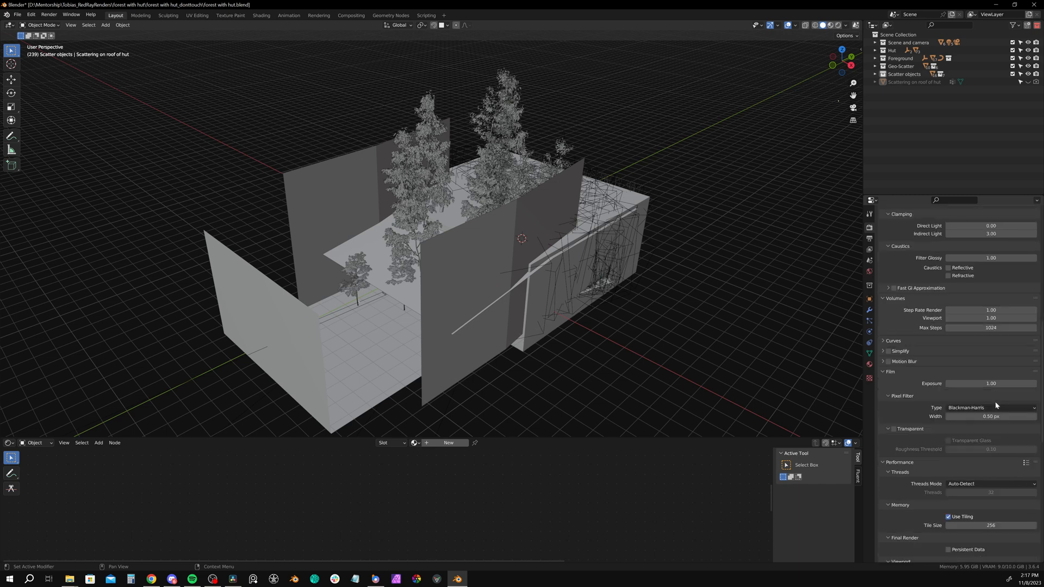
pyautogui.scroll(-3)
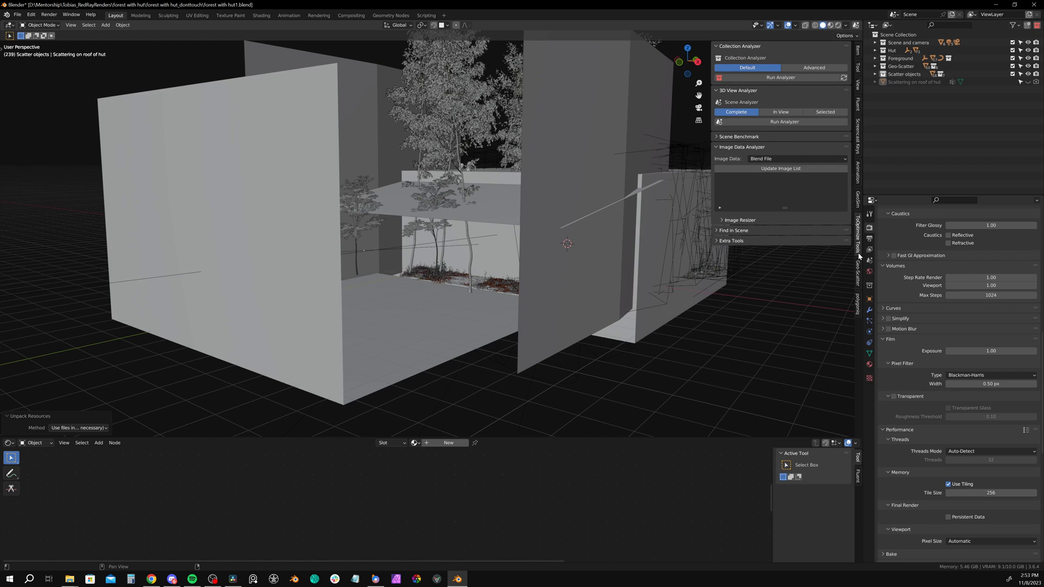
pyautogui.moveTo(646, 256)
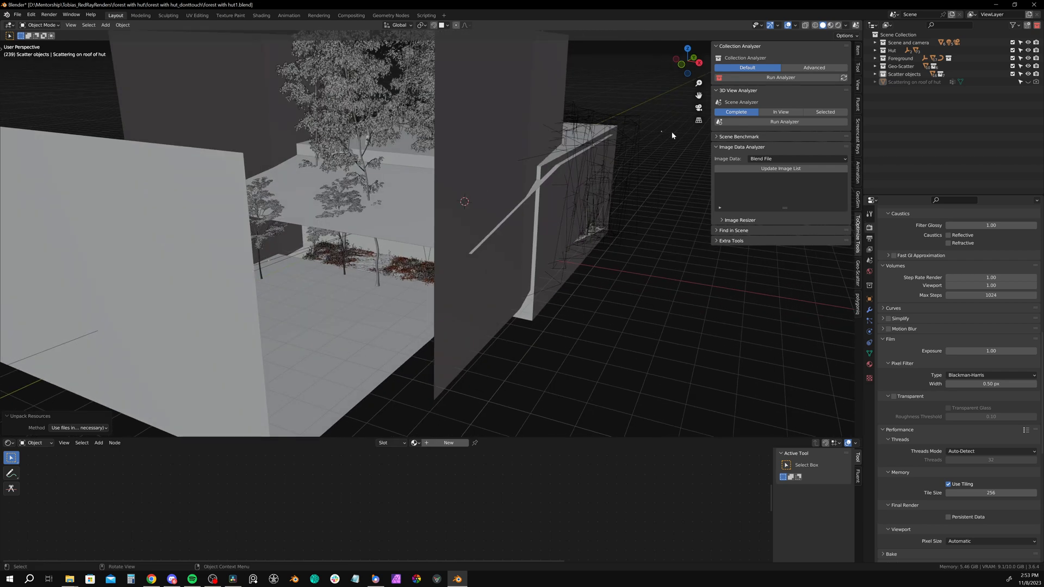
# Run the Collection Analyzer, then clear its collection share percentages
pyautogui.click(779, 77)
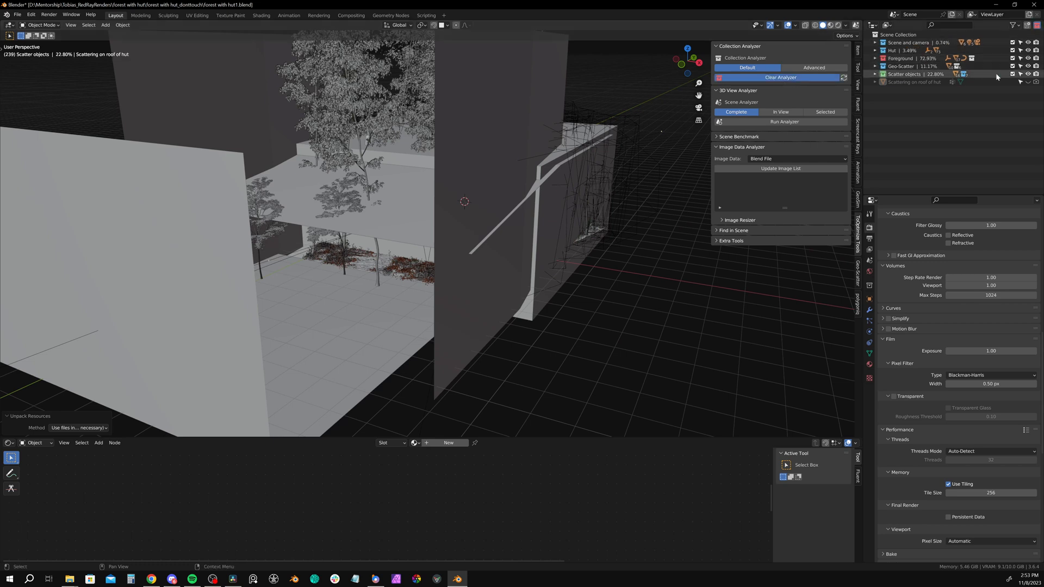
pyautogui.moveTo(995, 122)
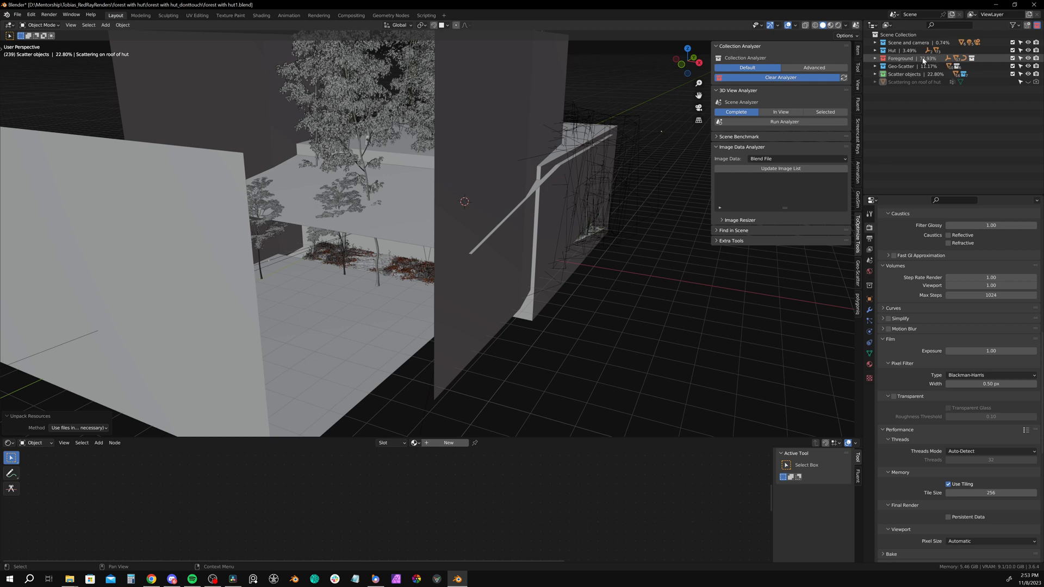
pyautogui.moveTo(997, 60)
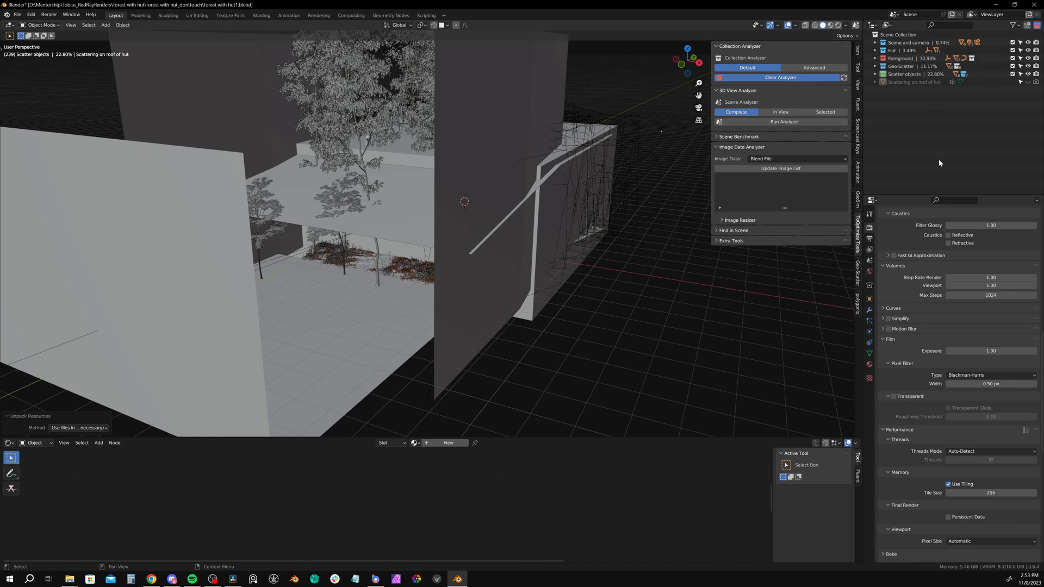
pyautogui.click(780, 77)
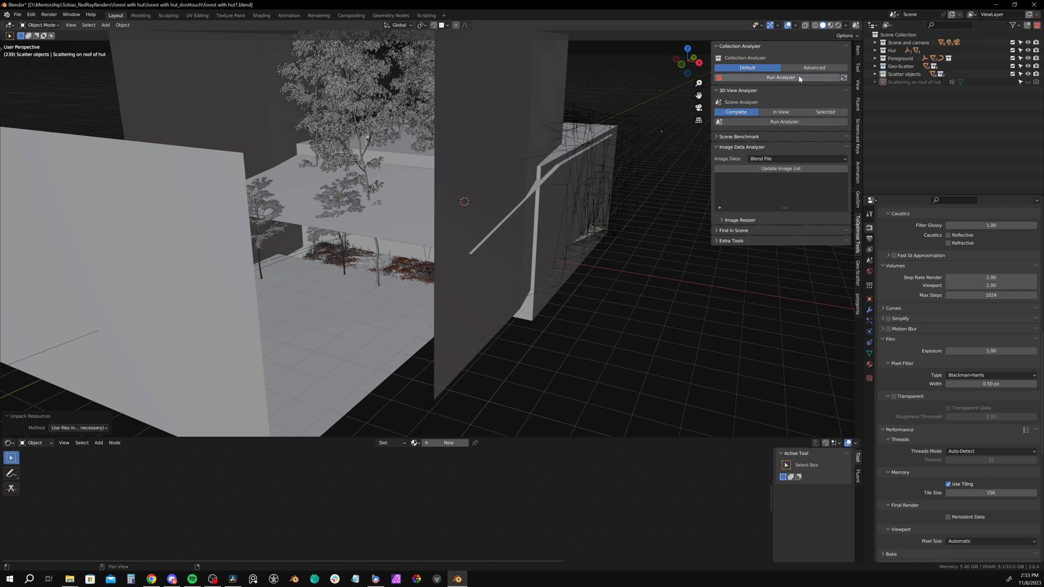
pyautogui.moveTo(803, 97)
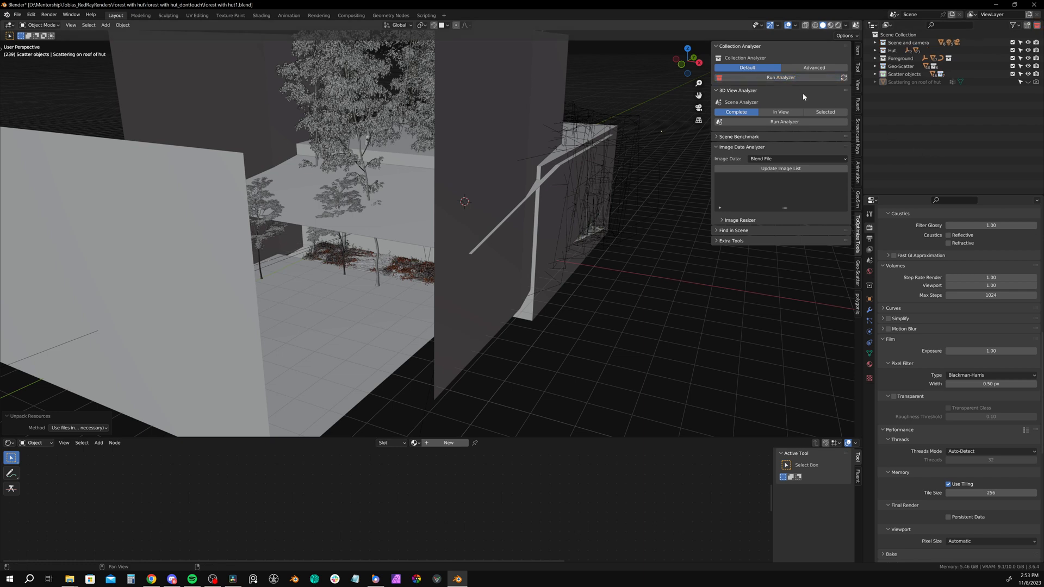
pyautogui.click(784, 122)
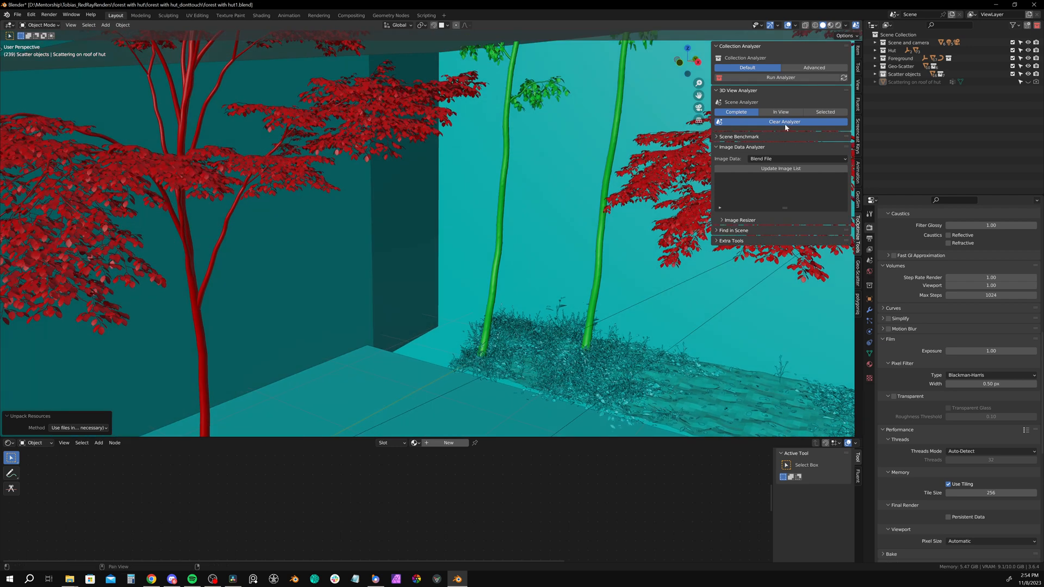
pyautogui.click(784, 122)
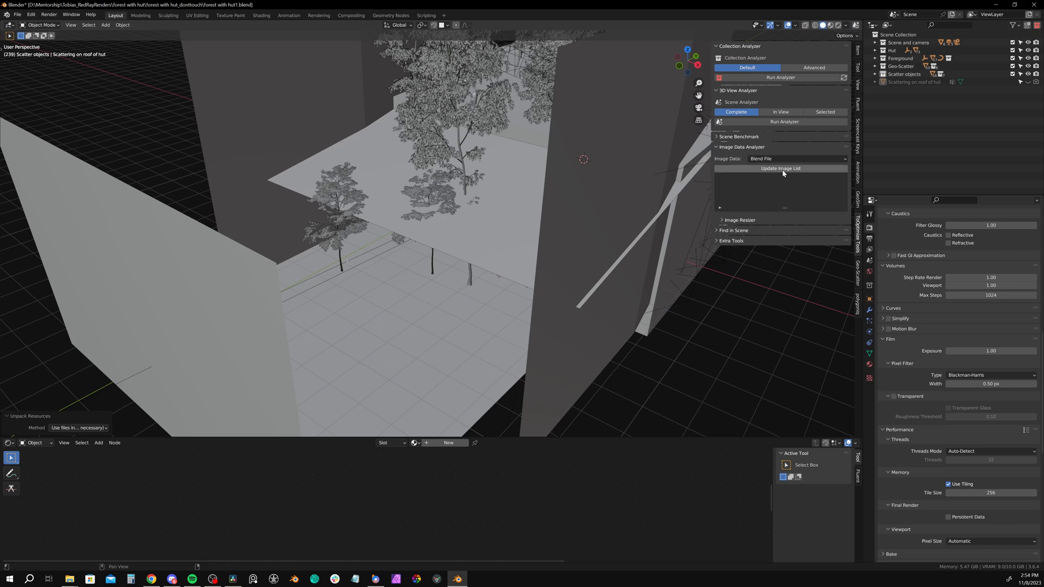
# Update the Blend File image list, totalling 533.41 M with Ground072_4K-PNG_NormalGL.png largest
pyautogui.click(780, 169)
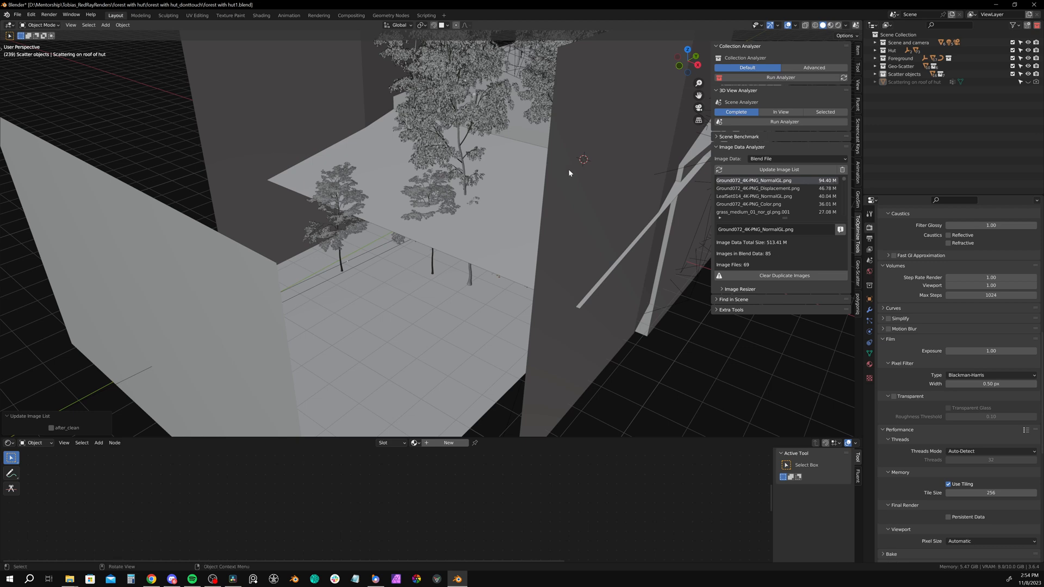
pyautogui.moveTo(572, 160)
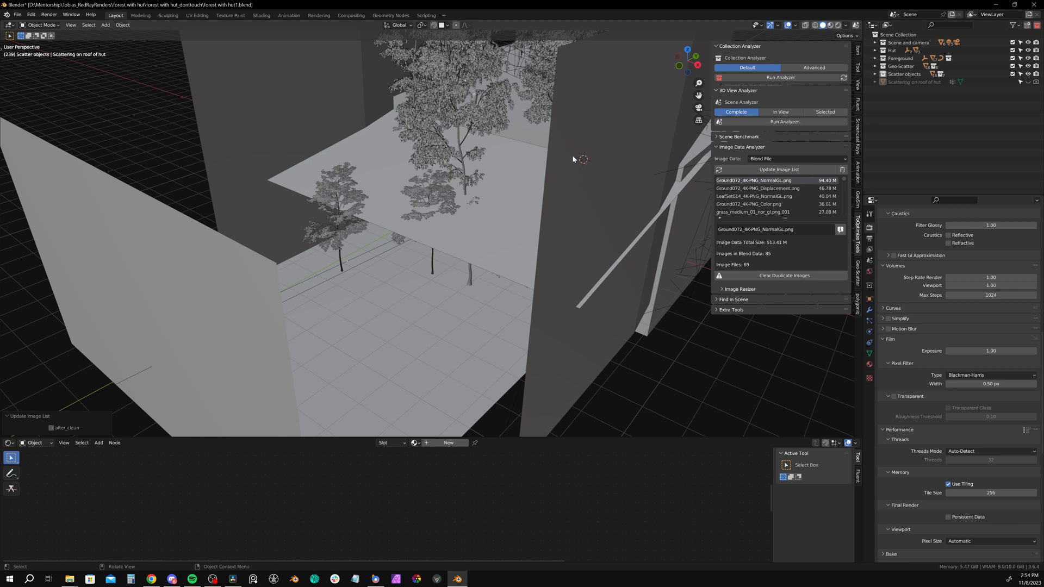
pyautogui.moveTo(764, 187)
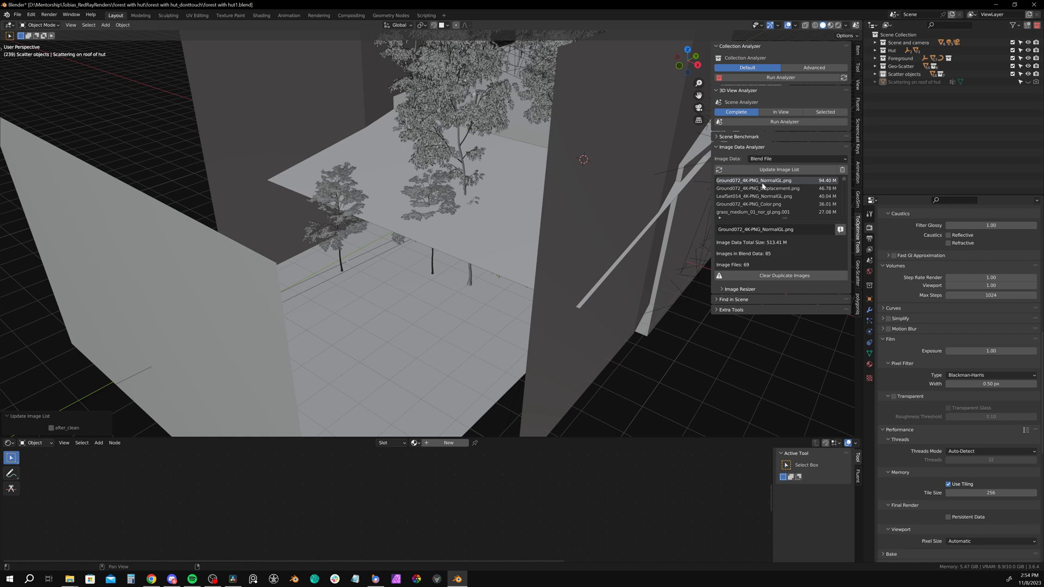
pyautogui.moveTo(816, 227)
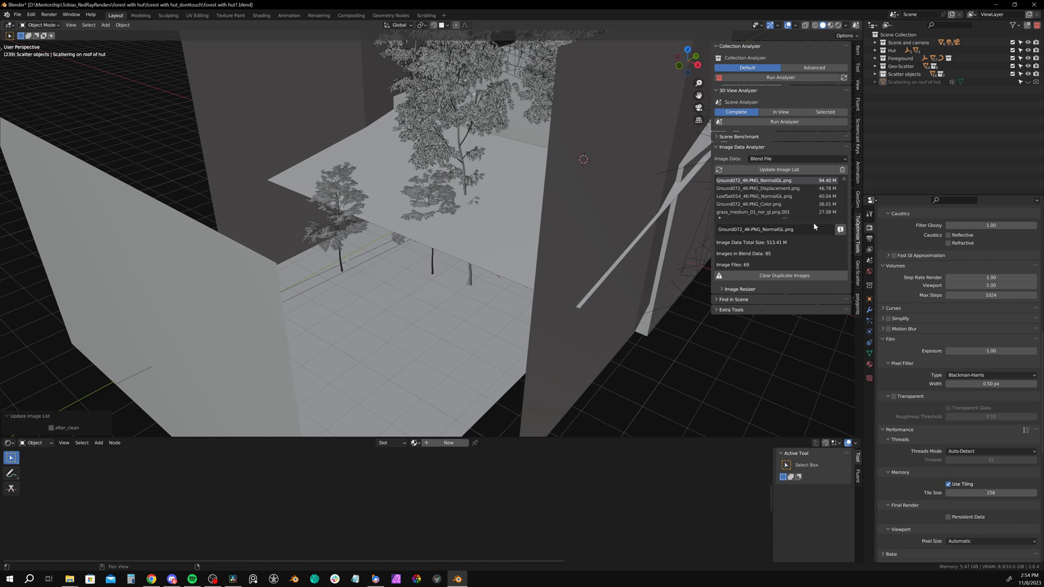
pyautogui.moveTo(833, 259)
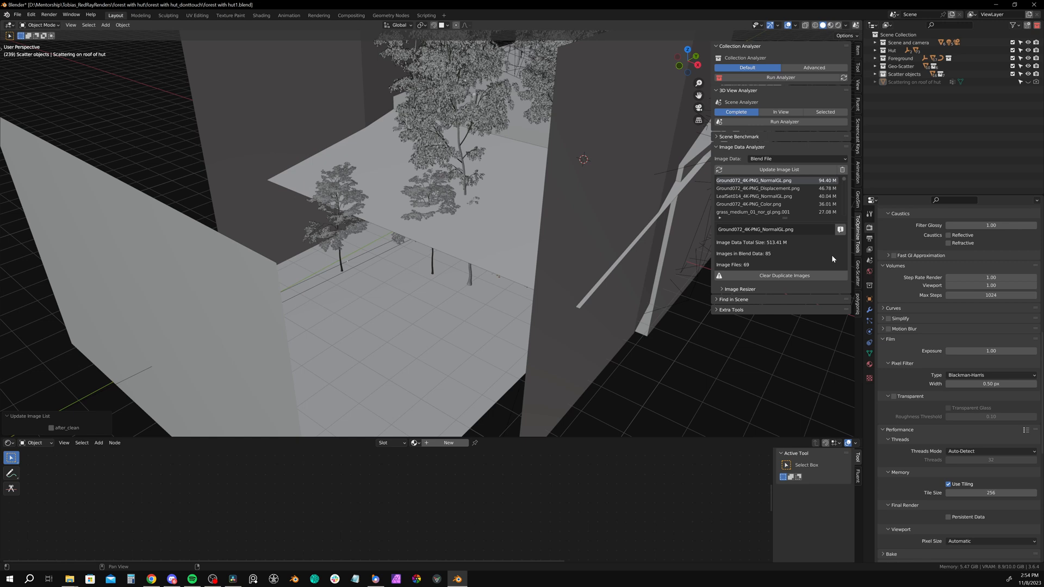
# Remove duplicate images, resize textures to 512 px, refresh the list, and select the ground displacement texture
pyautogui.click(785, 275)
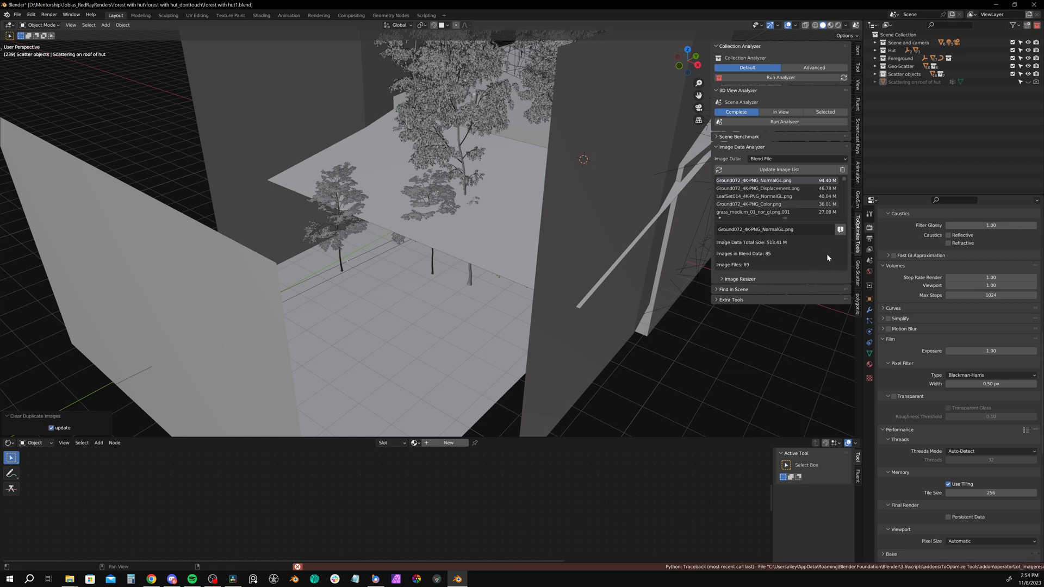
pyautogui.moveTo(810, 269)
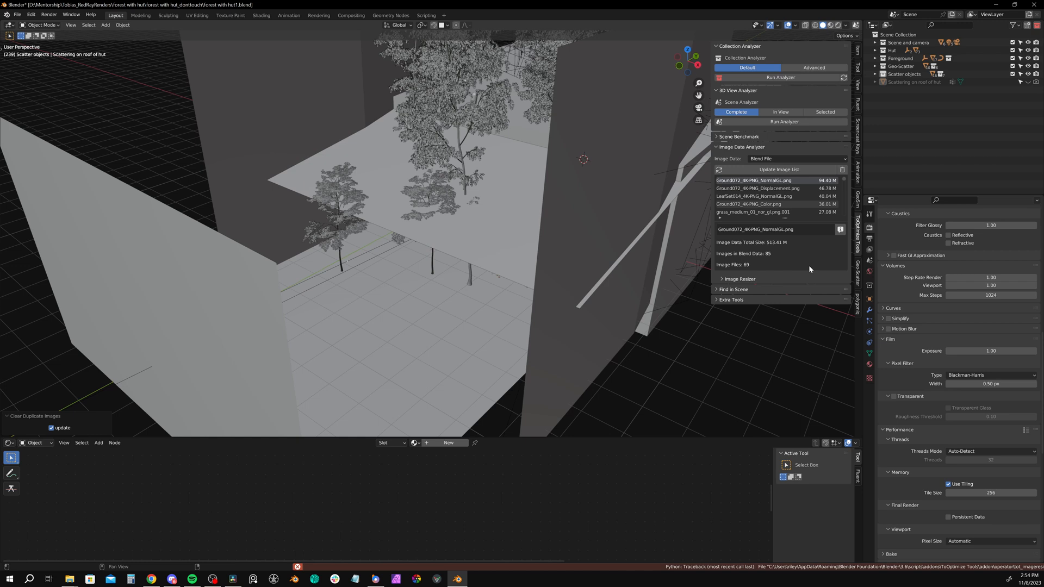
pyautogui.moveTo(791, 266)
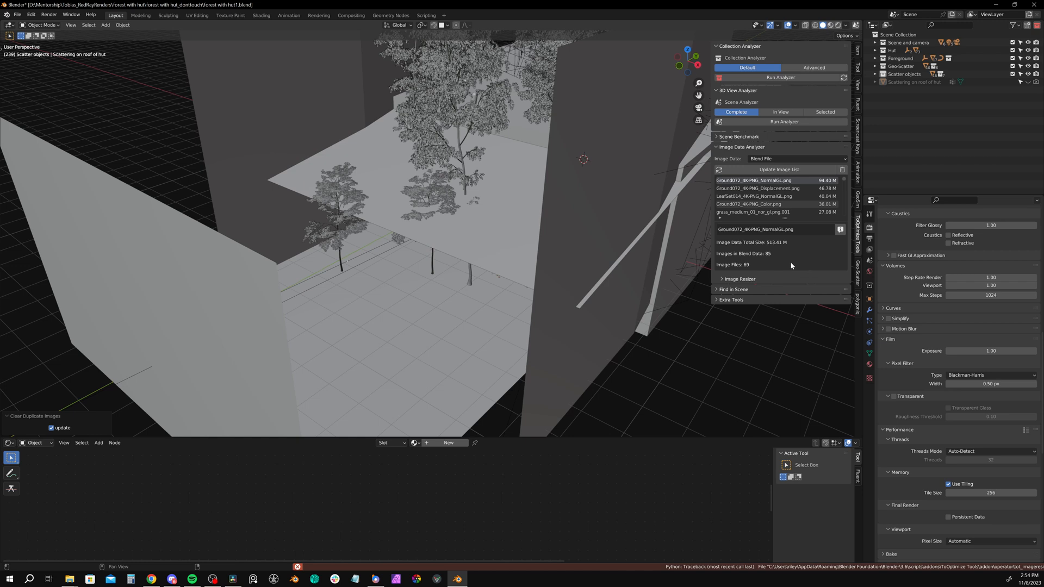
pyautogui.click(739, 279)
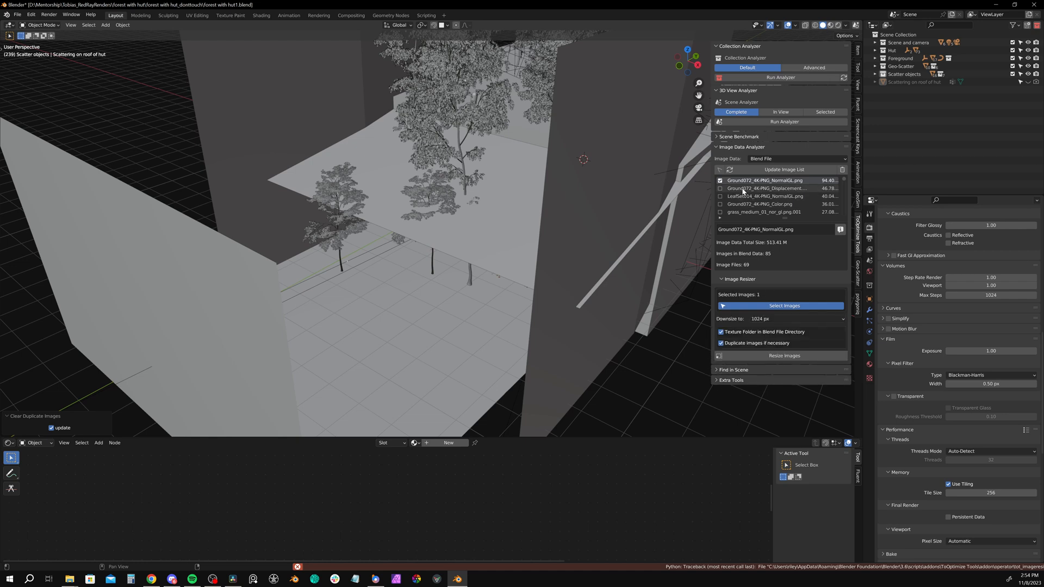
pyautogui.click(721, 188)
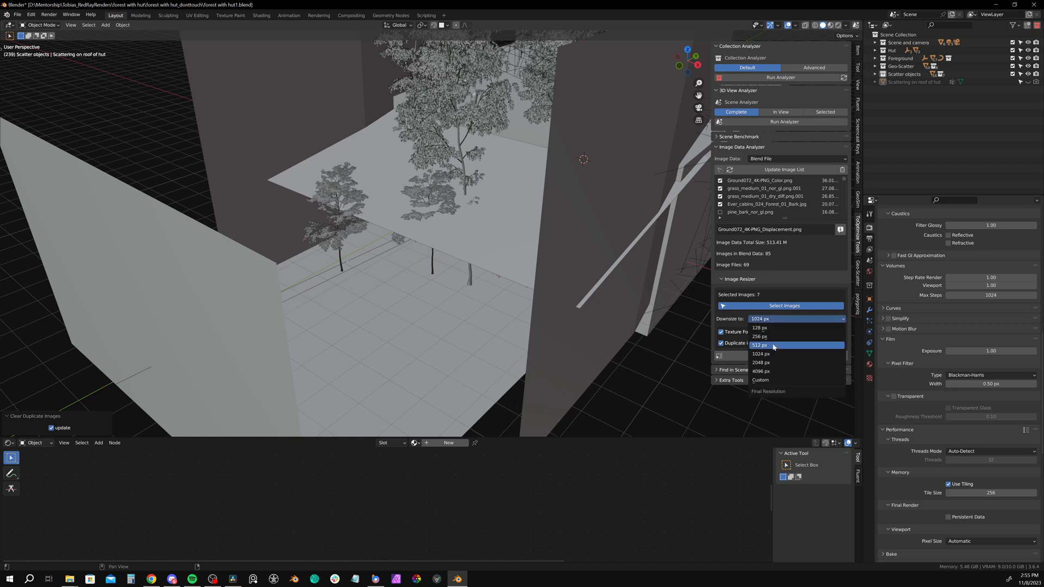
pyautogui.click(761, 362)
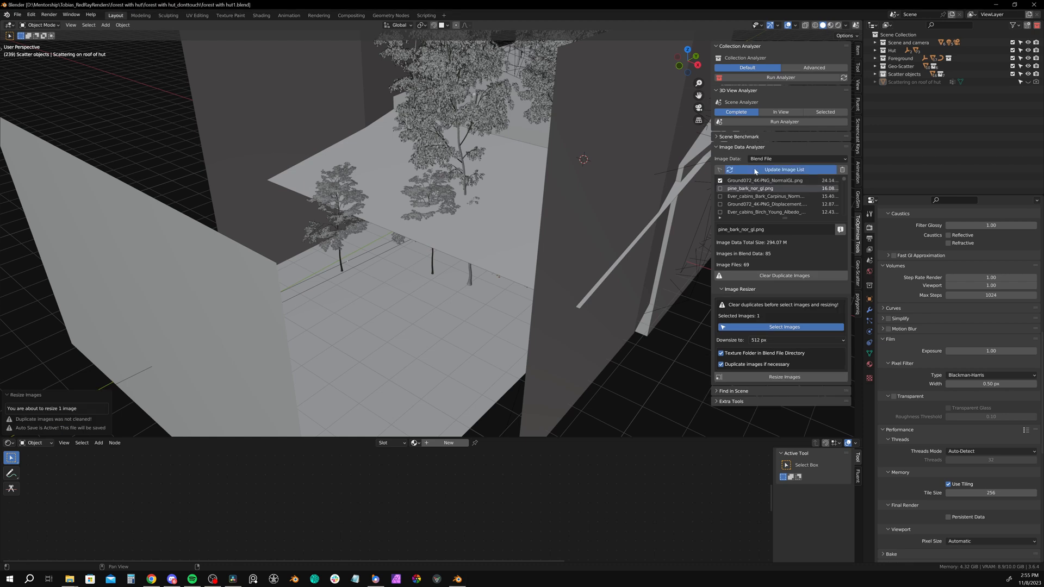
pyautogui.click(784, 169)
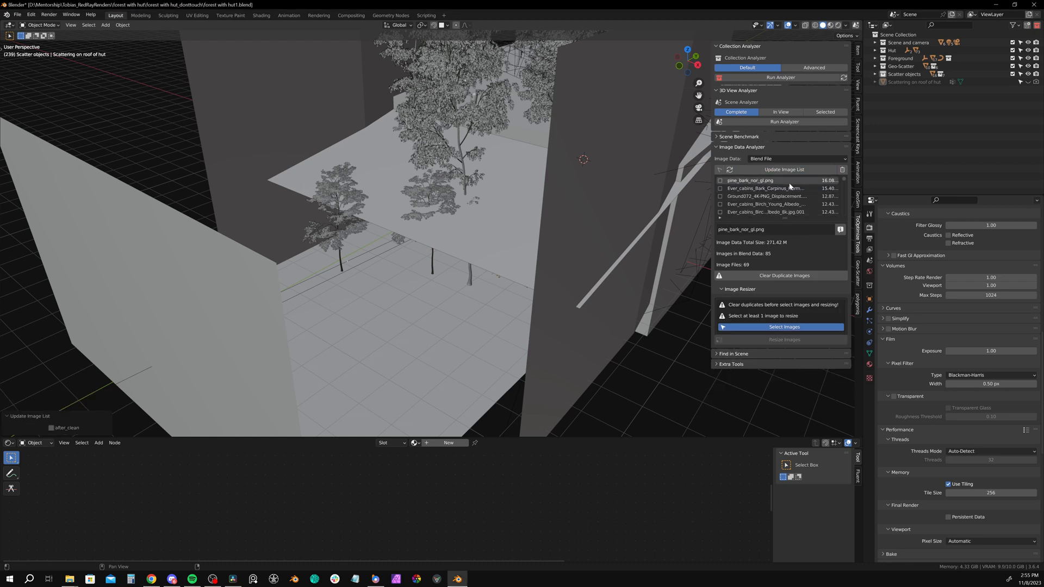
pyautogui.click(766, 196)
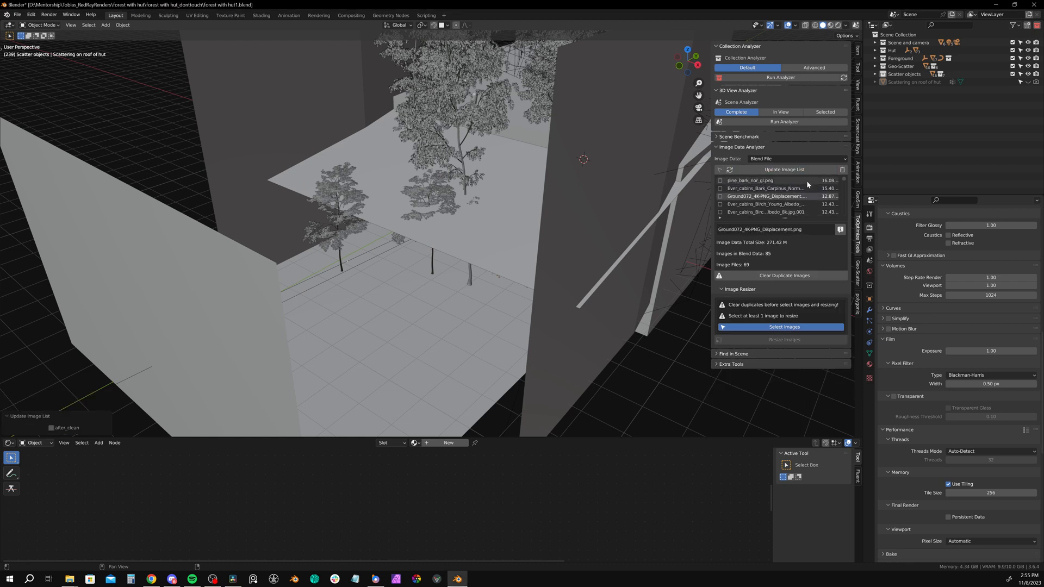
pyautogui.click(750, 180)
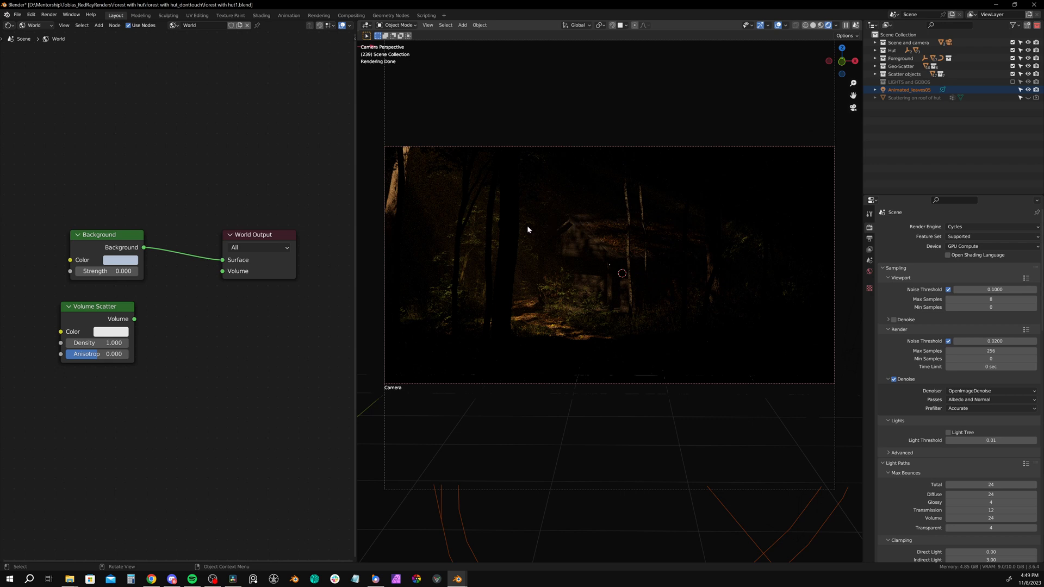
# Switch the Shader Editor from World to Object to show the spotlight's nodes
pyautogui.click(37, 25)
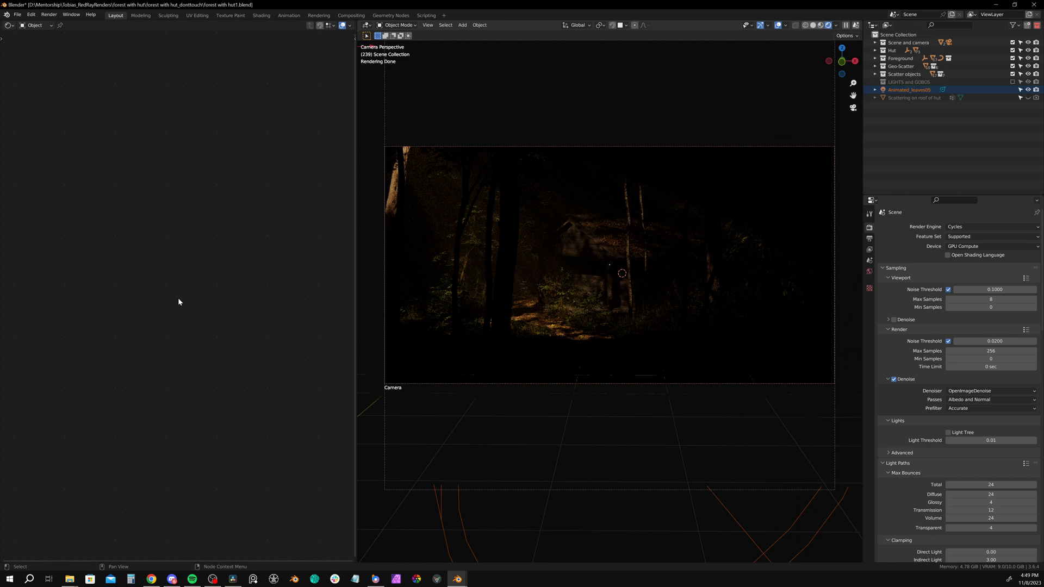
pyautogui.moveTo(463, 534)
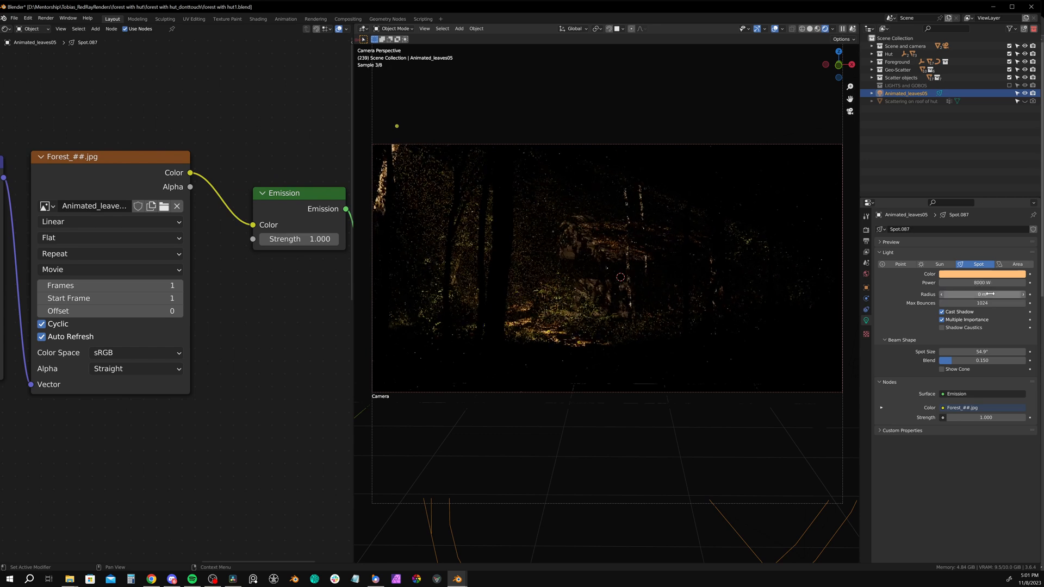
pyautogui.click(979, 294)
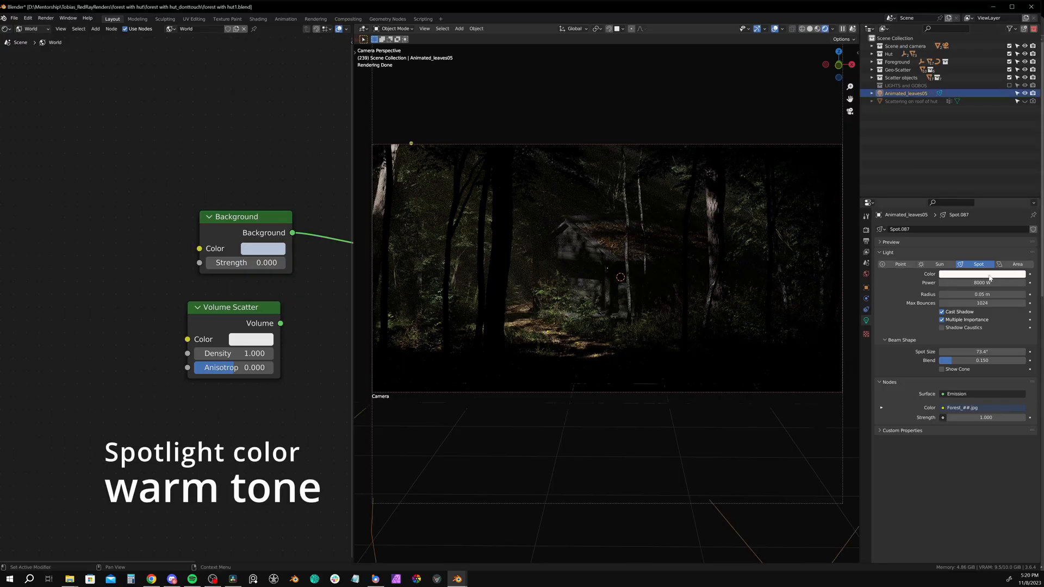
# Desaturate the spotlight colour to warm orange and set world Background Strength to 0.05
pyautogui.click(982, 274)
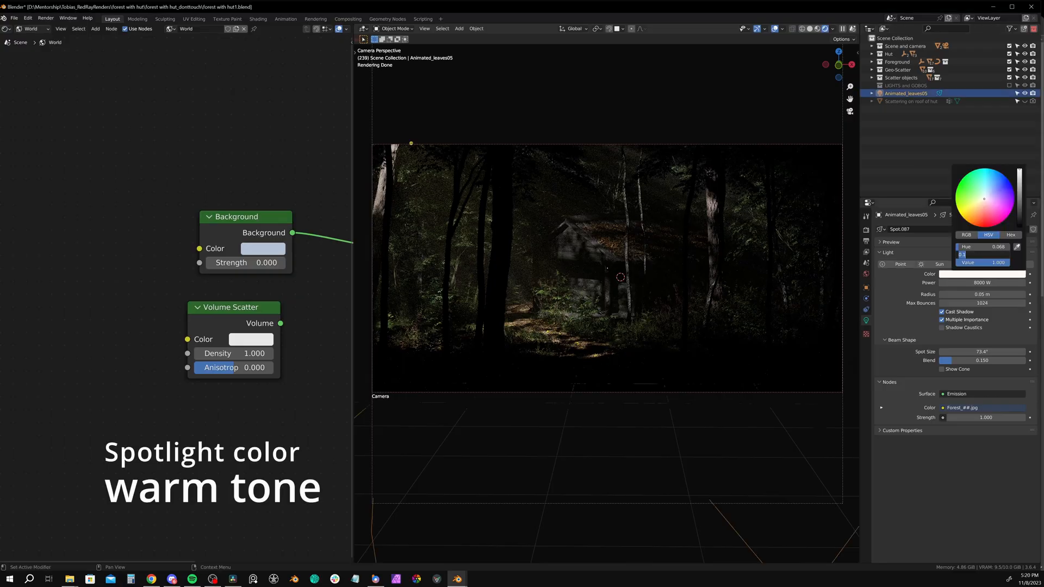
pyautogui.click(683, 233)
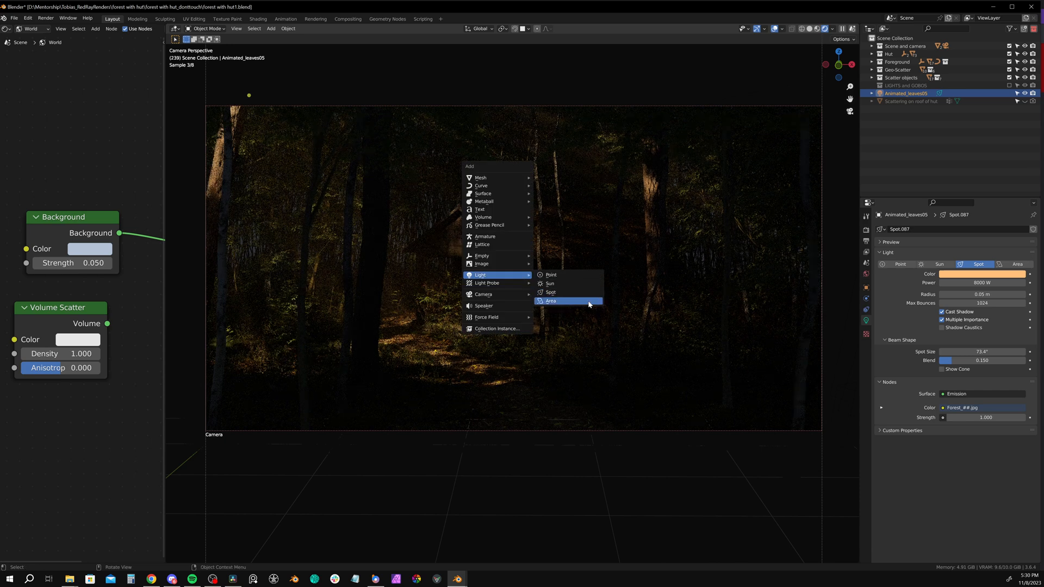
# Add a 2500 W area light above the hut and adjust its colour
pyautogui.click(551, 300)
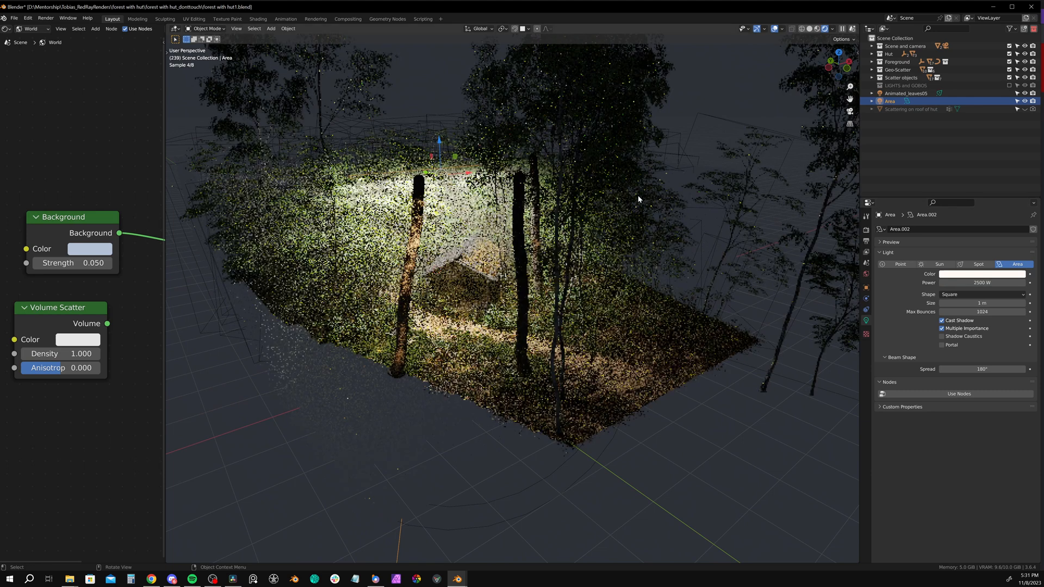
pyautogui.click(980, 274)
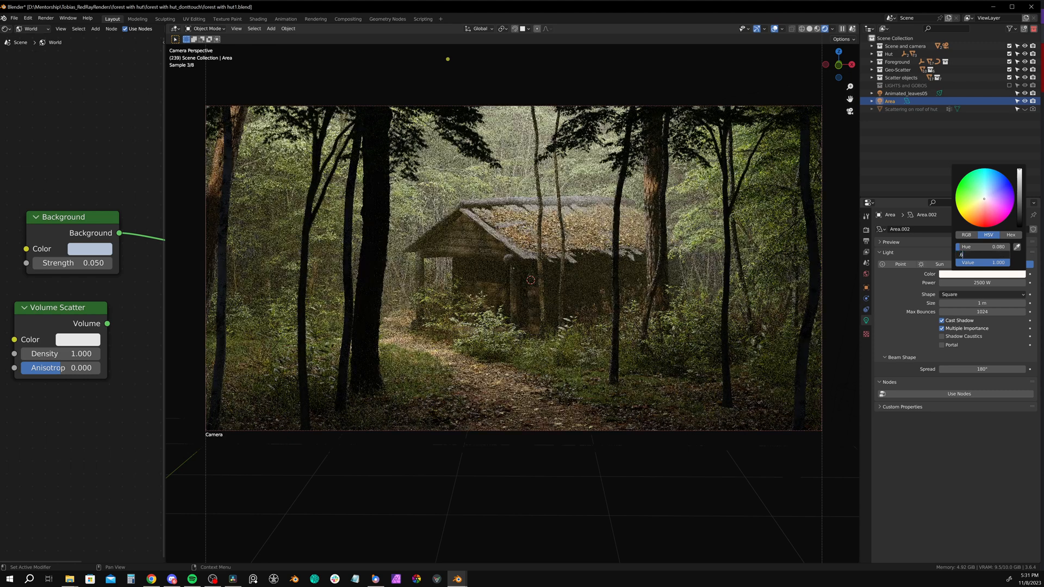
pyautogui.click(701, 255)
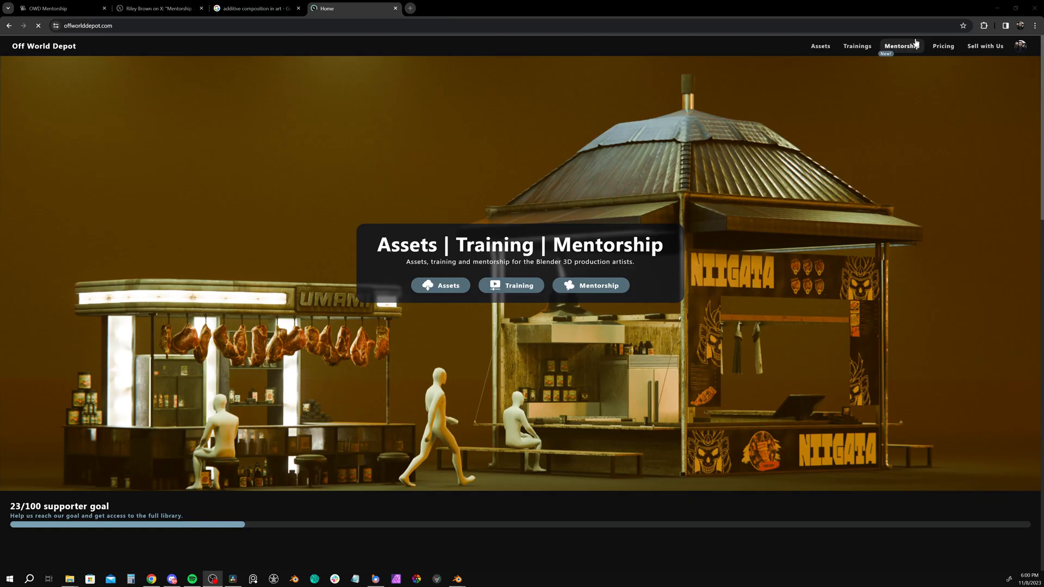
# Open Off World Depot's Mentorship page and scroll to the Mentorship Request Form
pyautogui.click(901, 46)
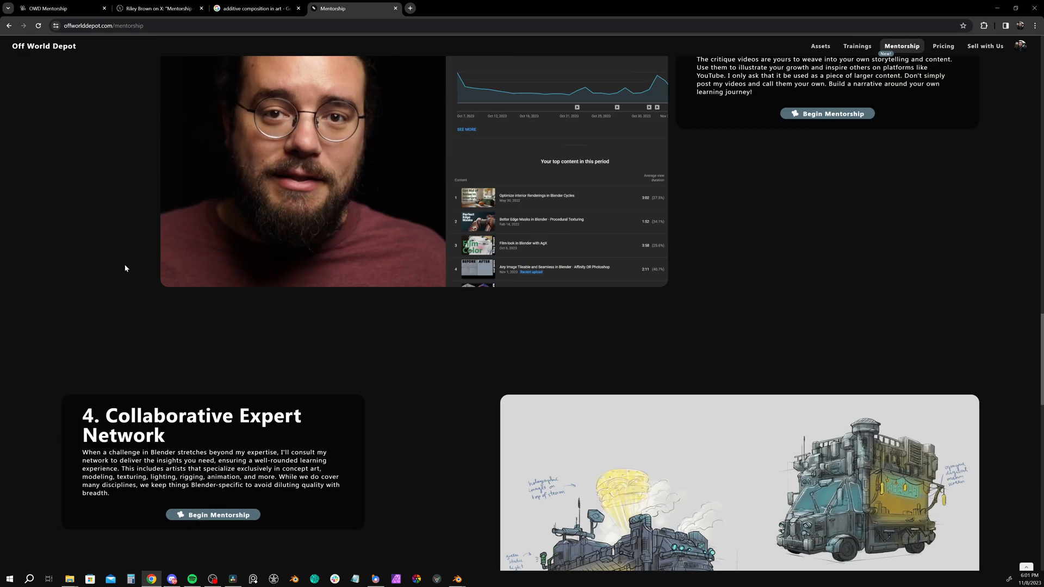
pyautogui.scroll(-3)
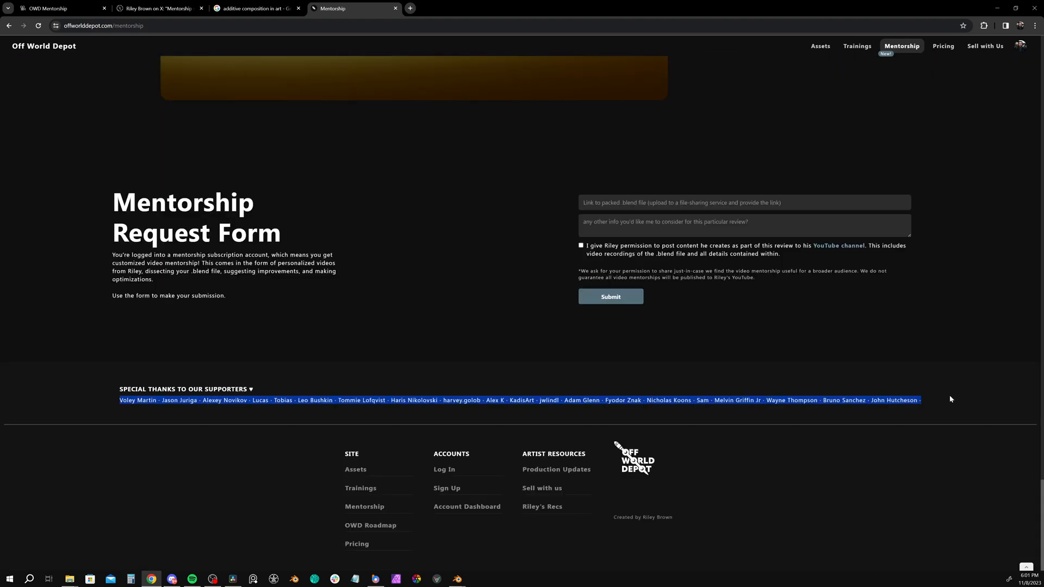